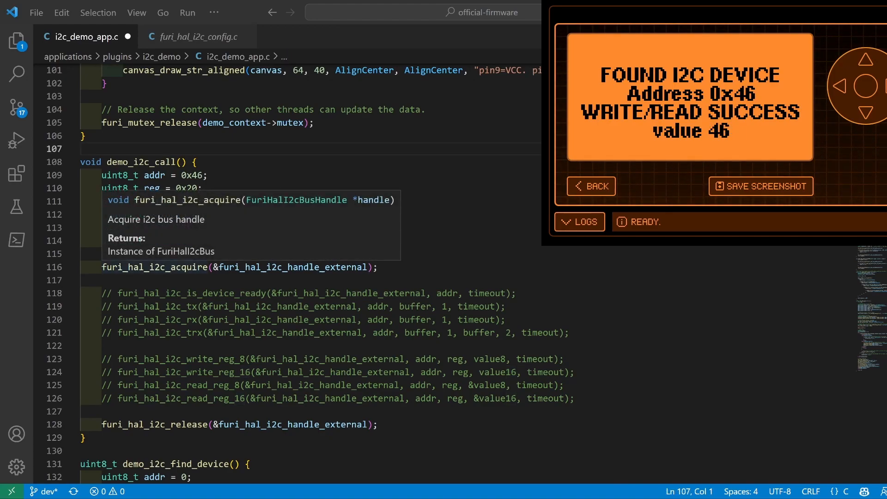
Step: Highlight addr, the length argument 1, and read_reg in the demo_i2c_call function
left_click(306, 266)
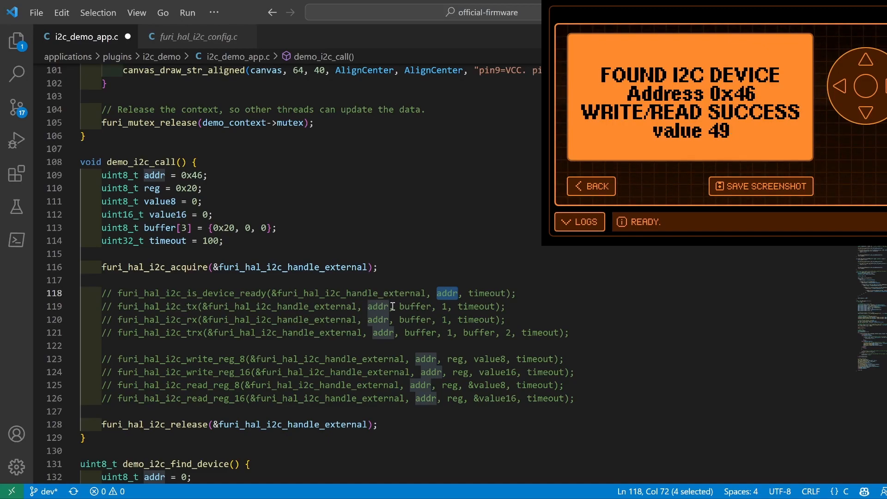
double_click(377, 306)
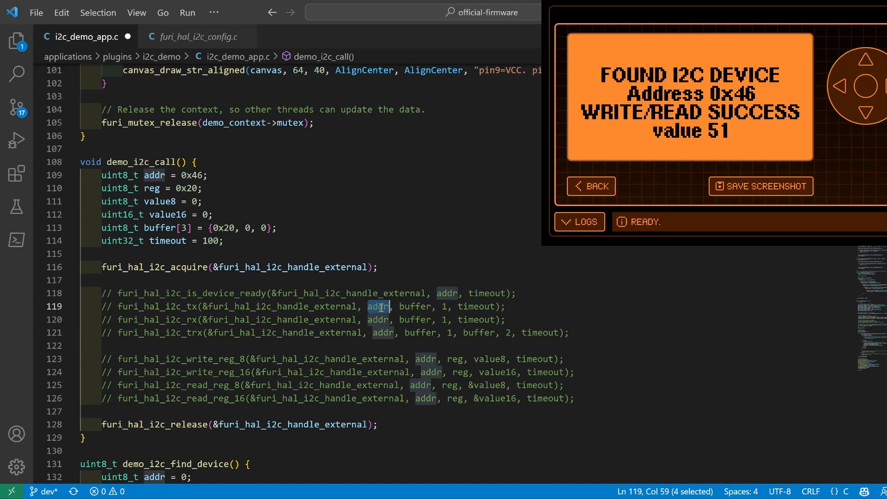
mouse_move(425, 306)
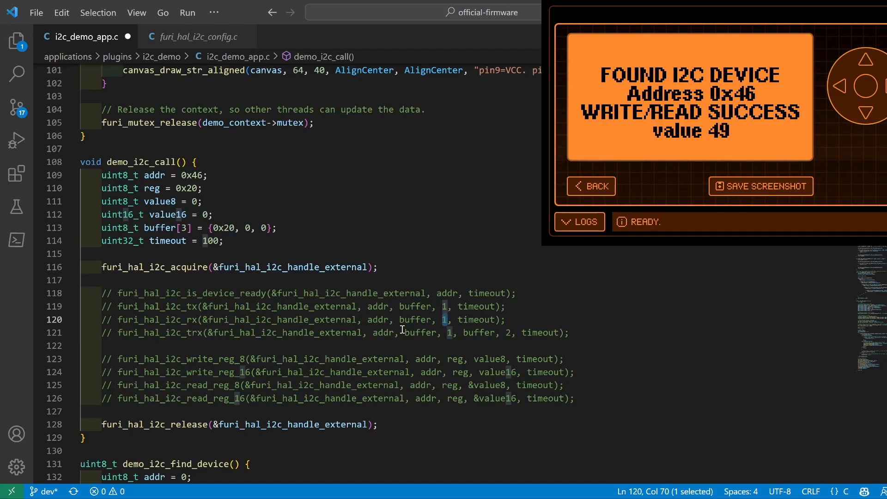
double_click(419, 333)
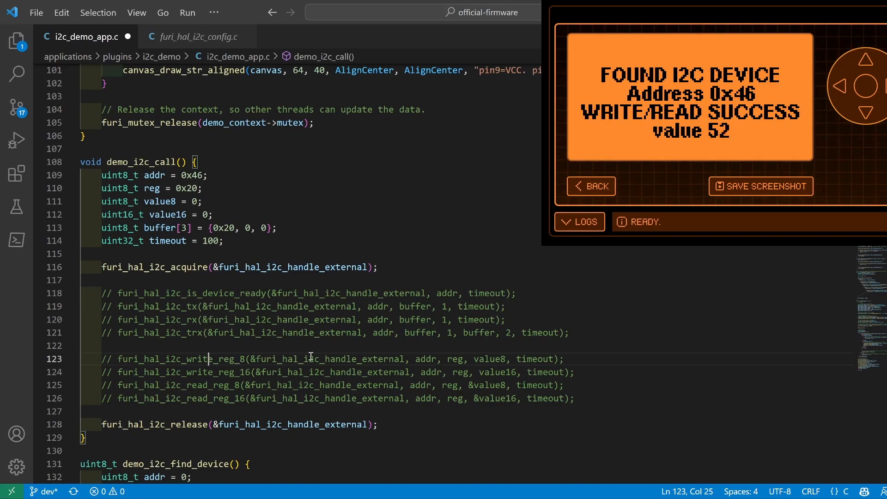
mouse_move(260, 348)
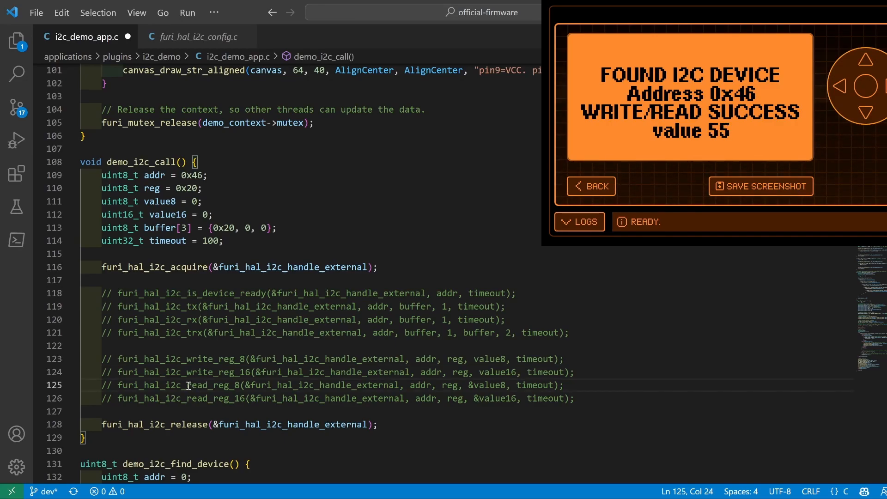
double_click(206, 386)
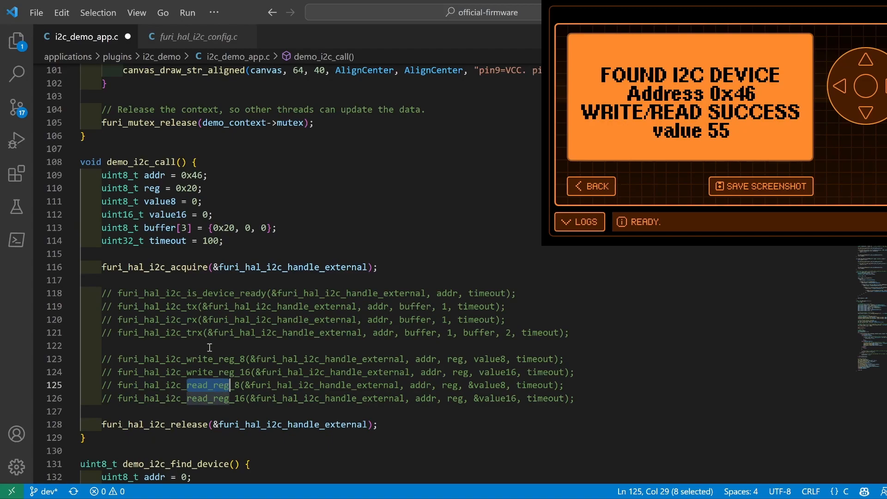
double_click(197, 333)
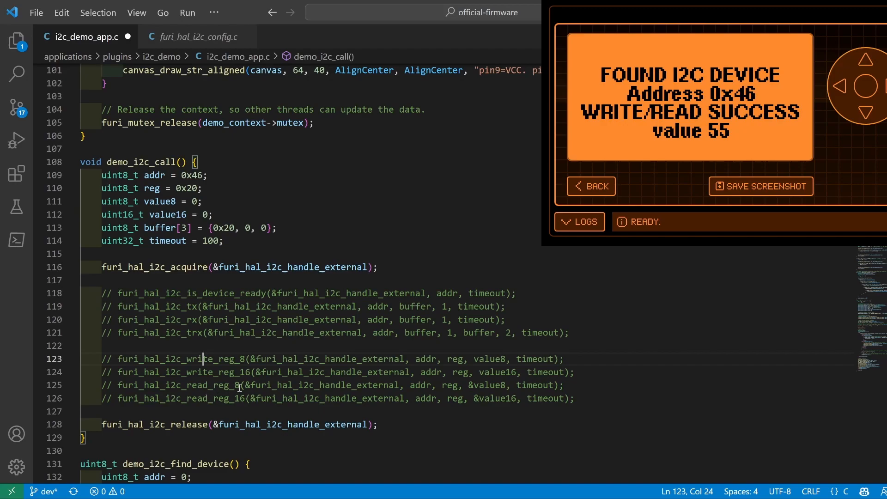
mouse_move(510, 359)
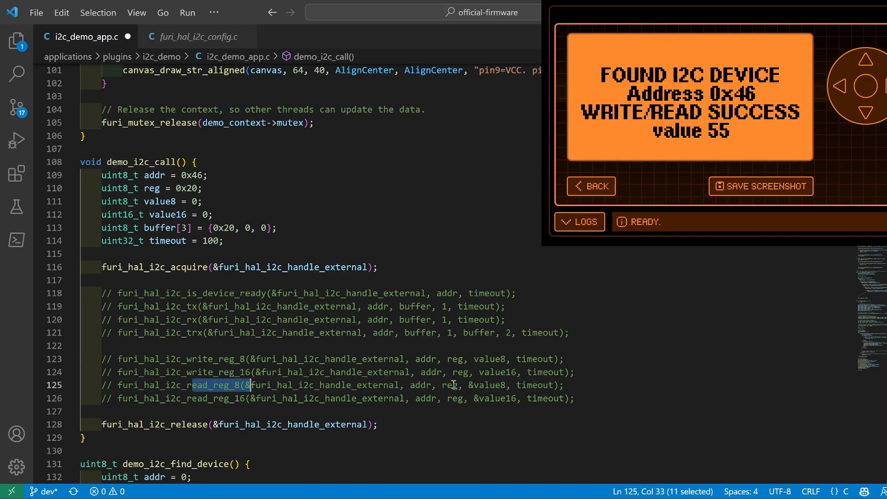
mouse_move(461, 386)
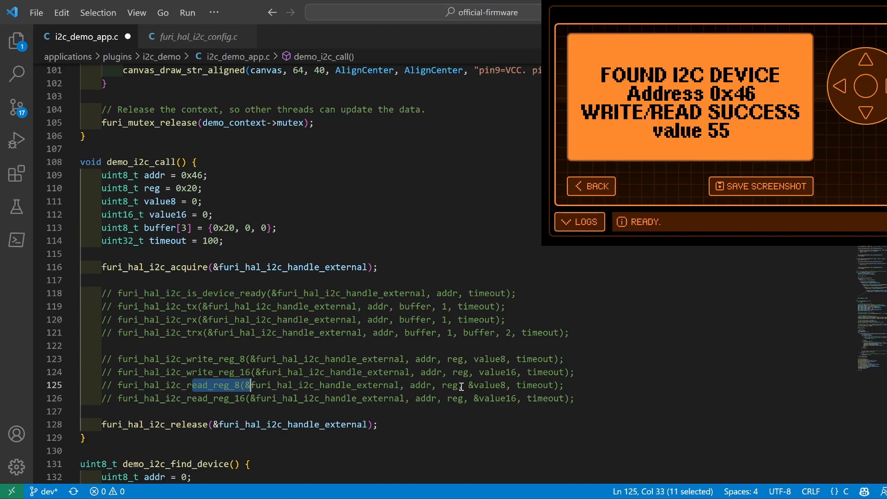
mouse_move(493, 384)
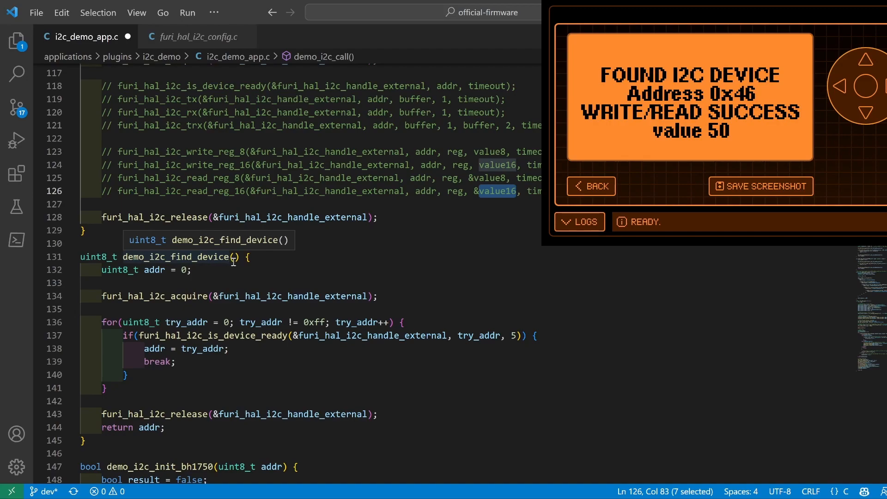
mouse_move(294, 296)
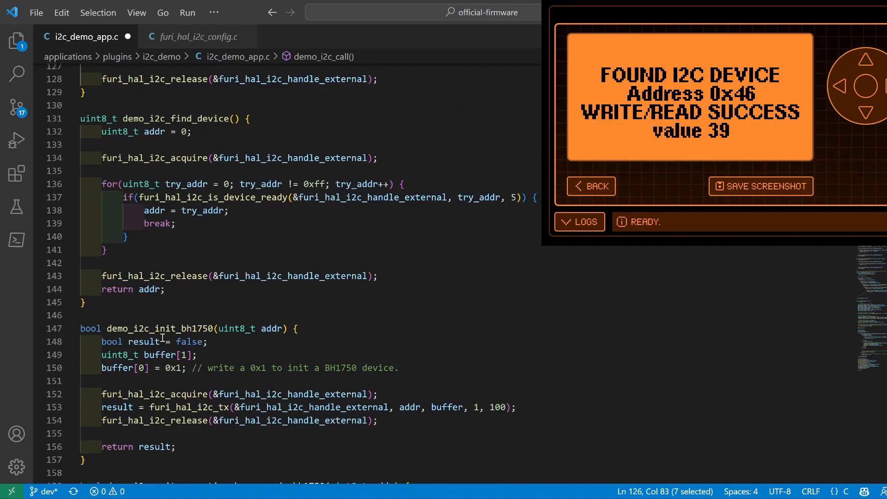
mouse_move(203, 329)
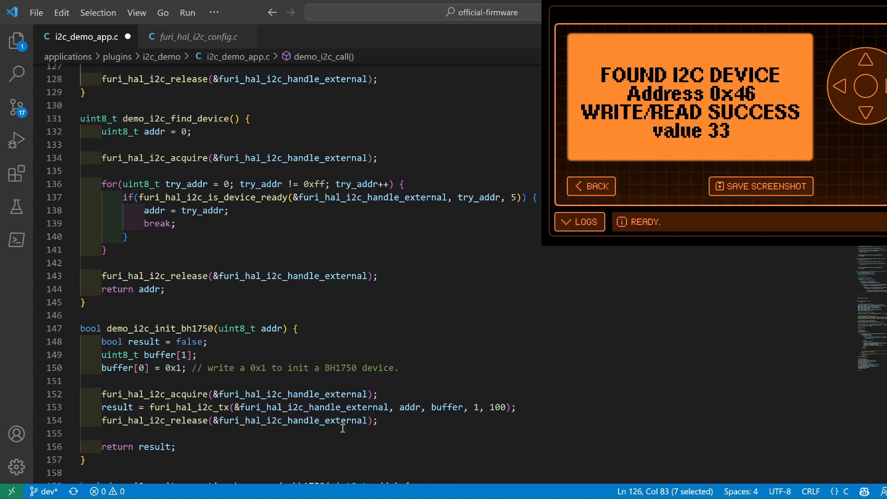
Step: Scroll down to lines 180–211 showing demo_i2c_write_read_bh1750 and demo_i2c_read_reg_bh1750
scroll("down", 3)
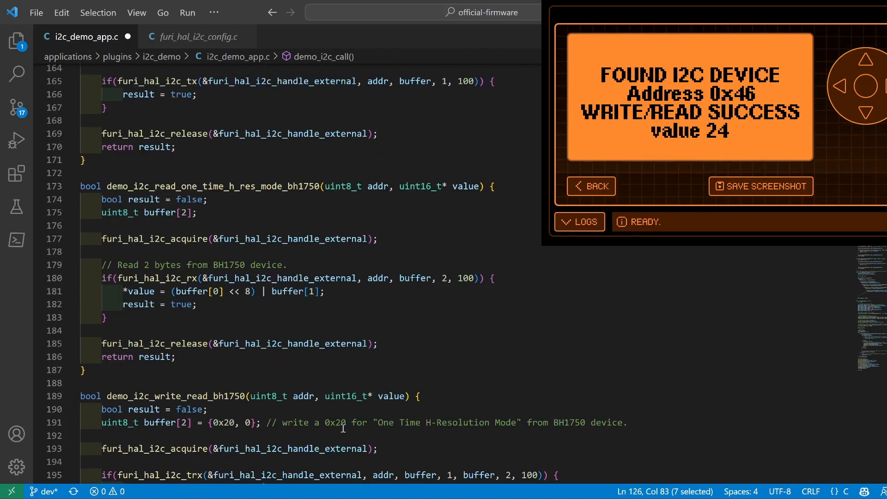
scroll("down", 3)
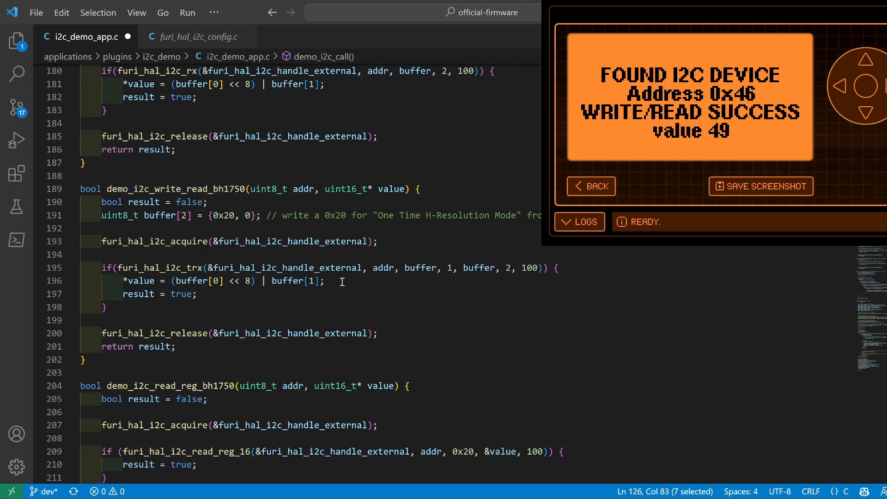
mouse_move(190, 268)
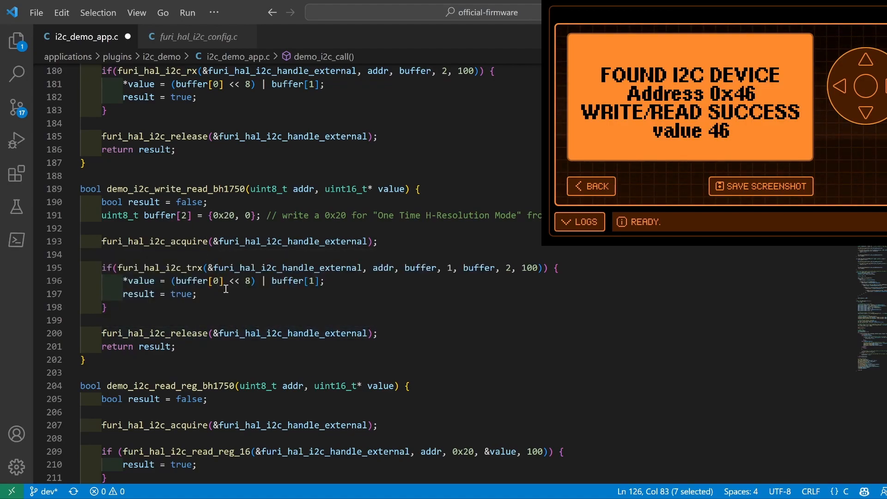
Step: Scroll to line 215 and highlight value in the read_reg_16 call of demo_i2c_read_reg_bh1750
scroll("down", 3)
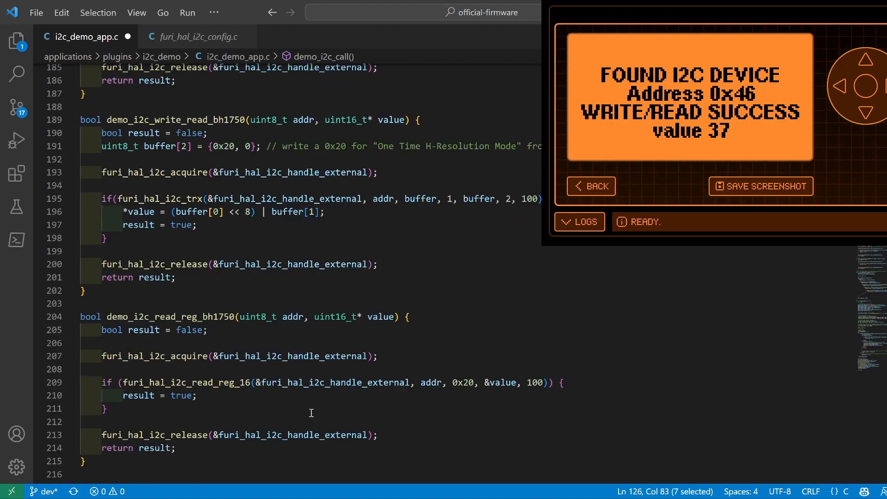
mouse_move(227, 383)
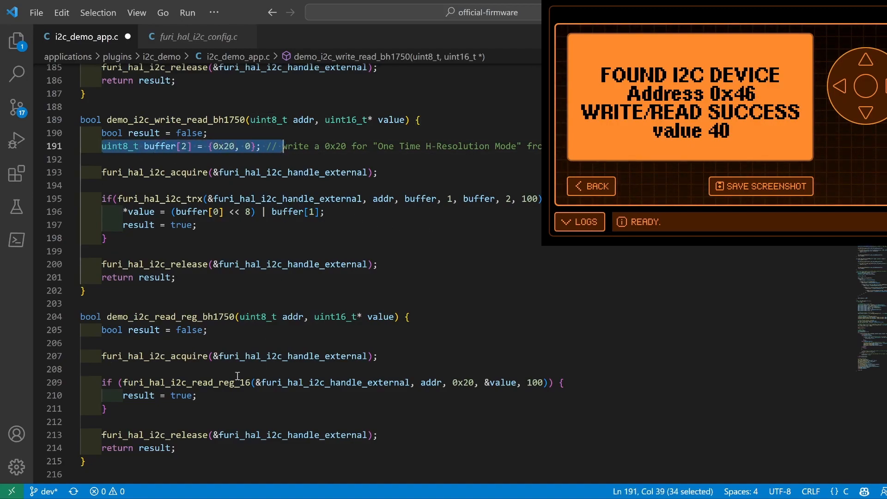
left_click(223, 146)
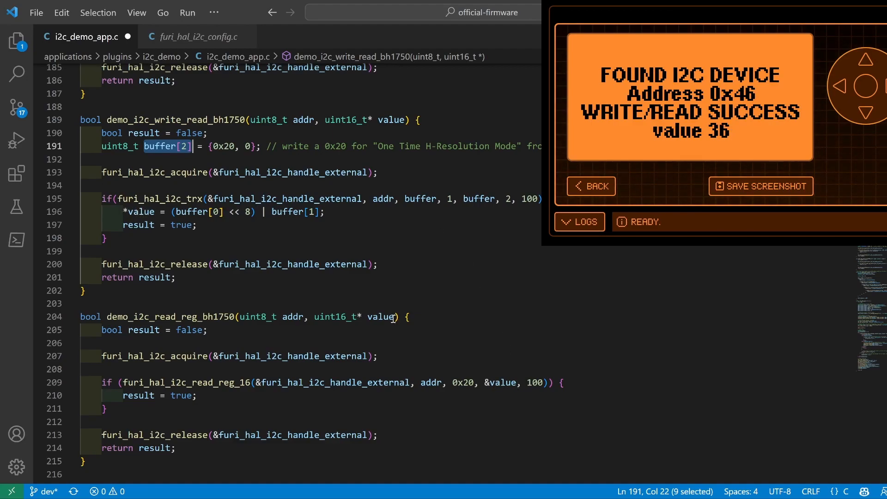
double_click(500, 383)
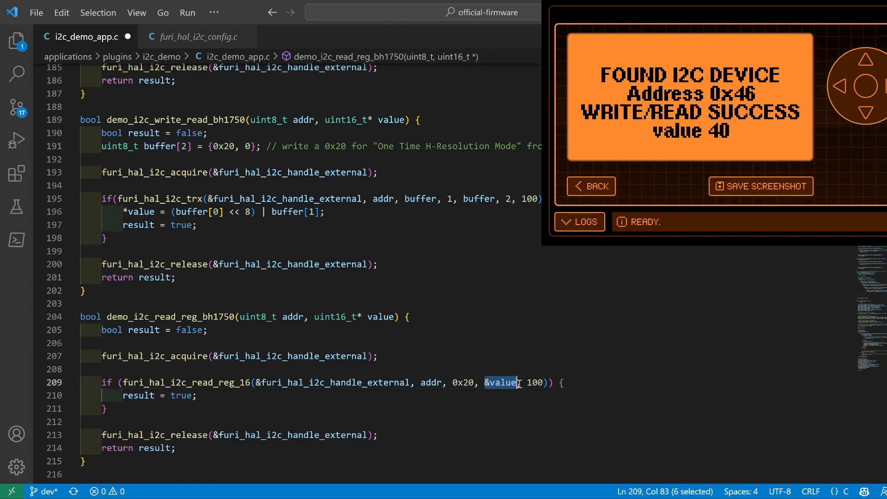
mouse_move(501, 383)
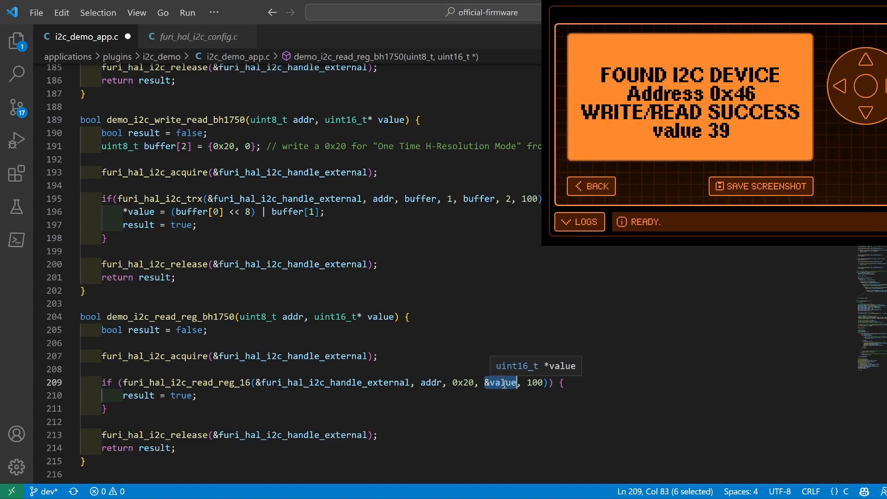